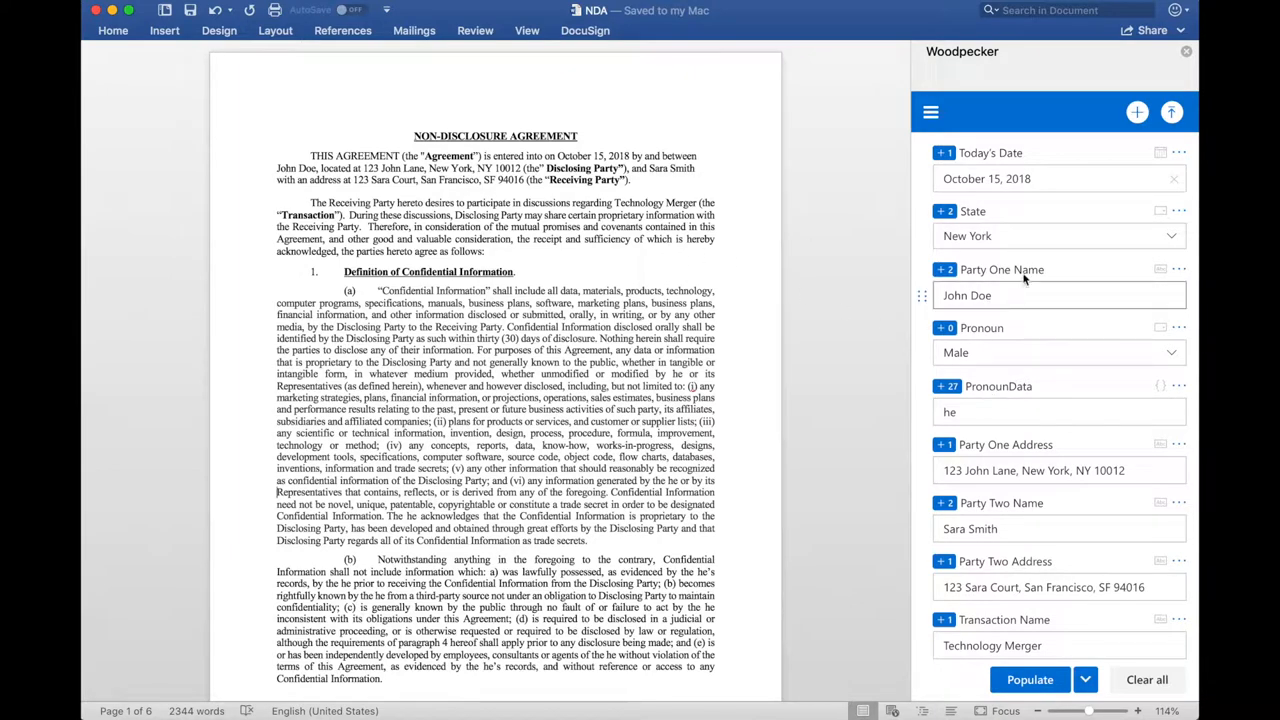
mouse_move(1072, 249)
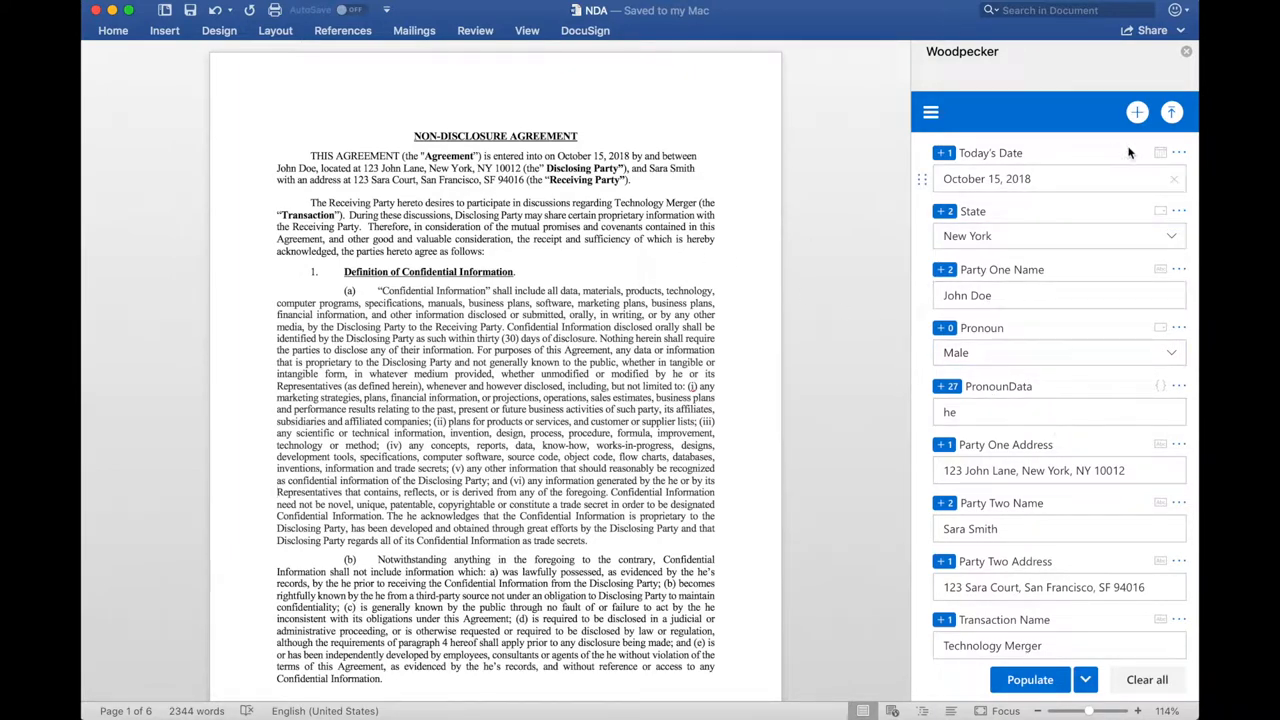
mouse_move(1173, 111)
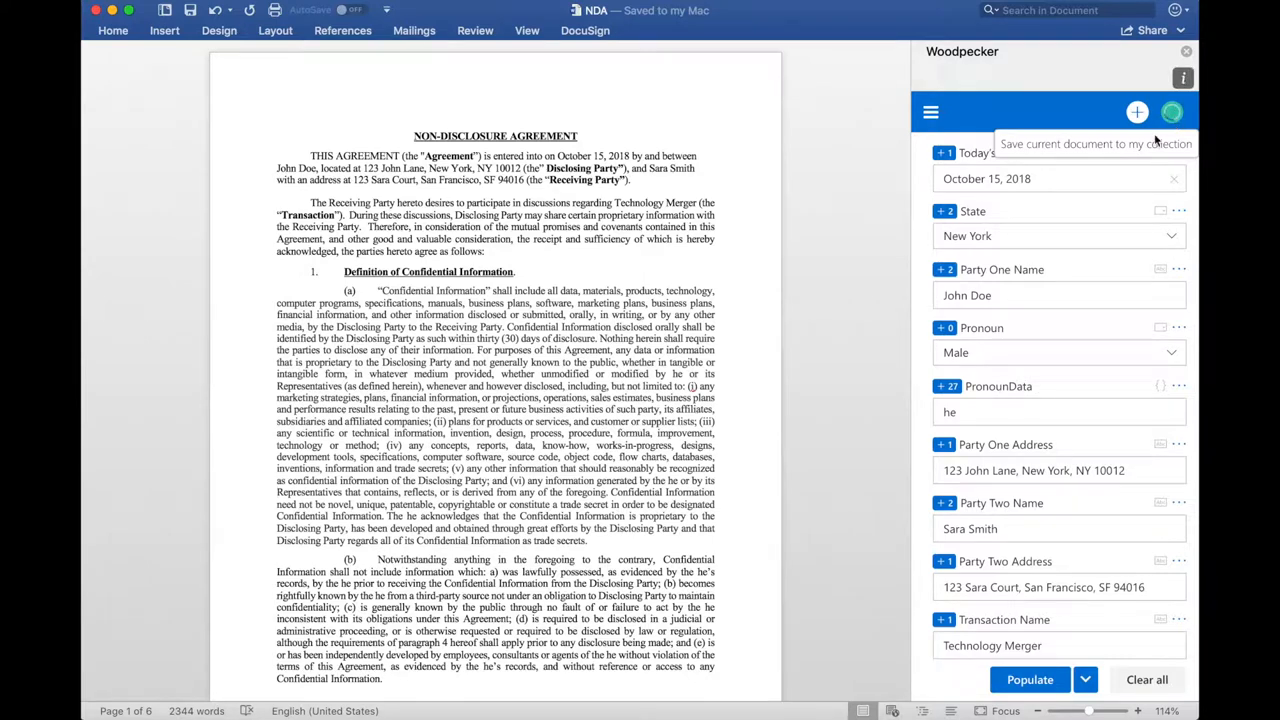
mouse_move(1066, 352)
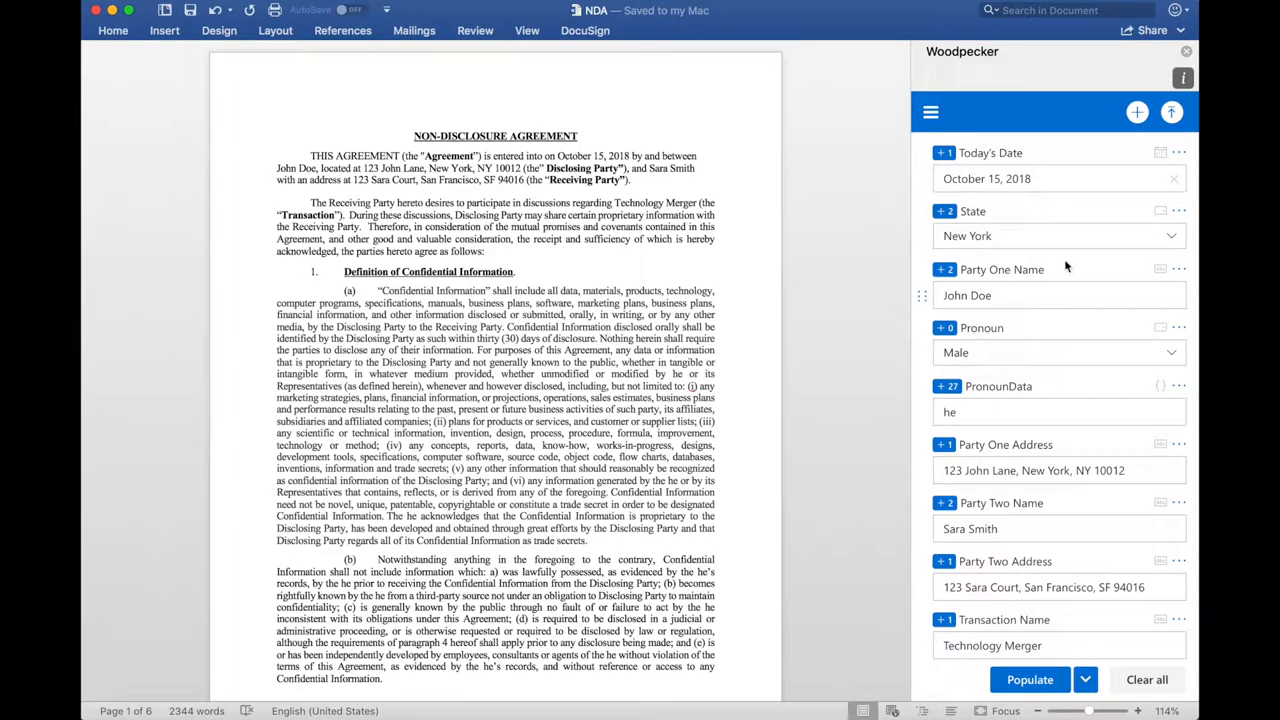
mouse_move(778, 222)
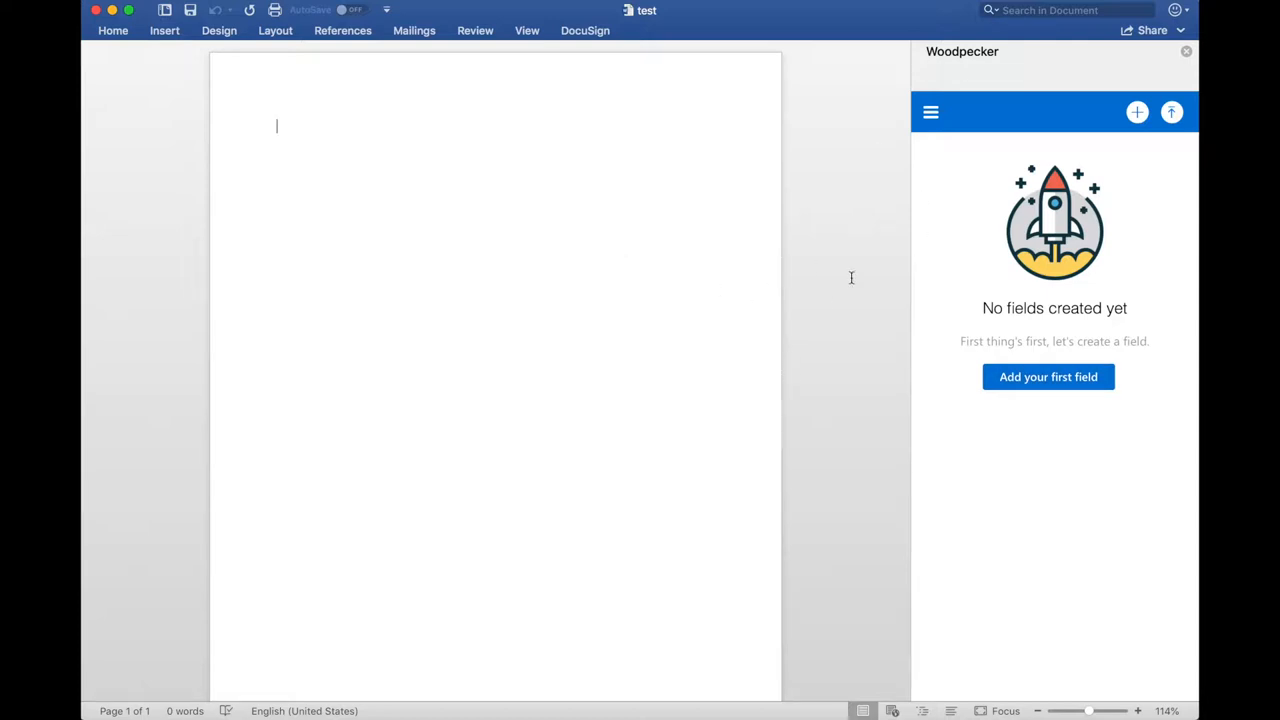
mouse_move(1025, 382)
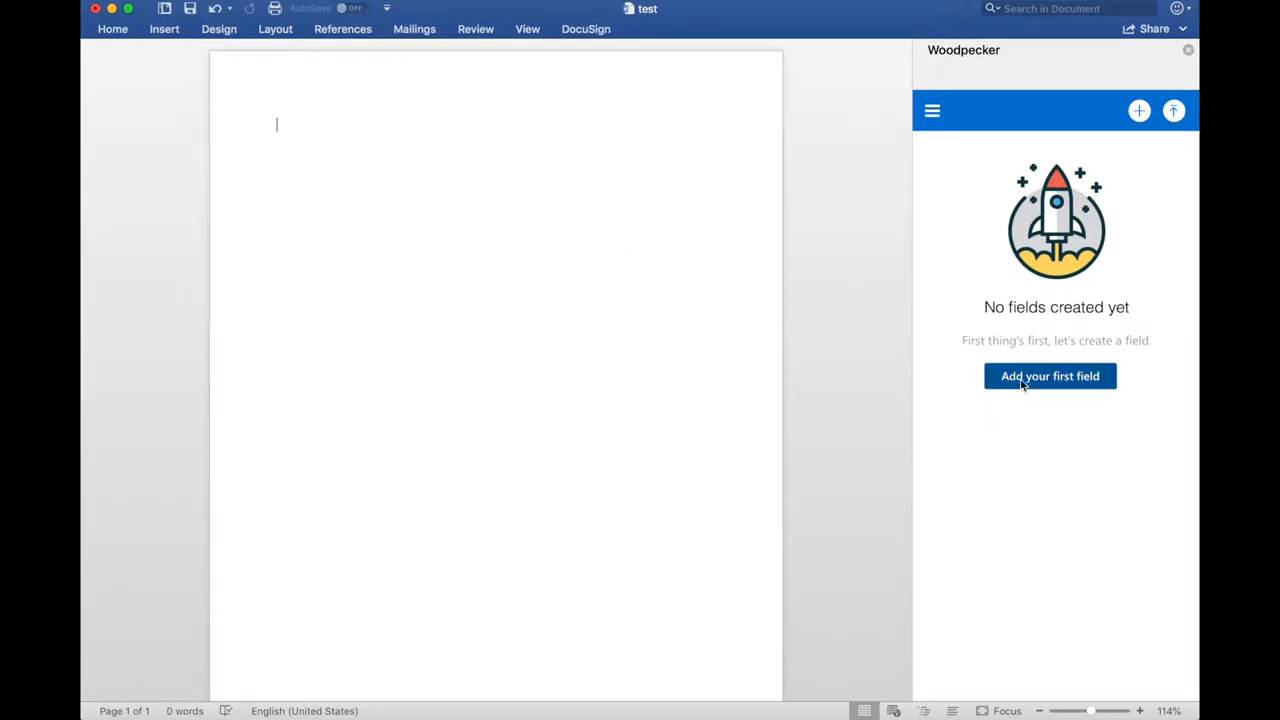
- Create a State single-select field with NY and CA, then a Party One Name text field
left_click(1049, 376)
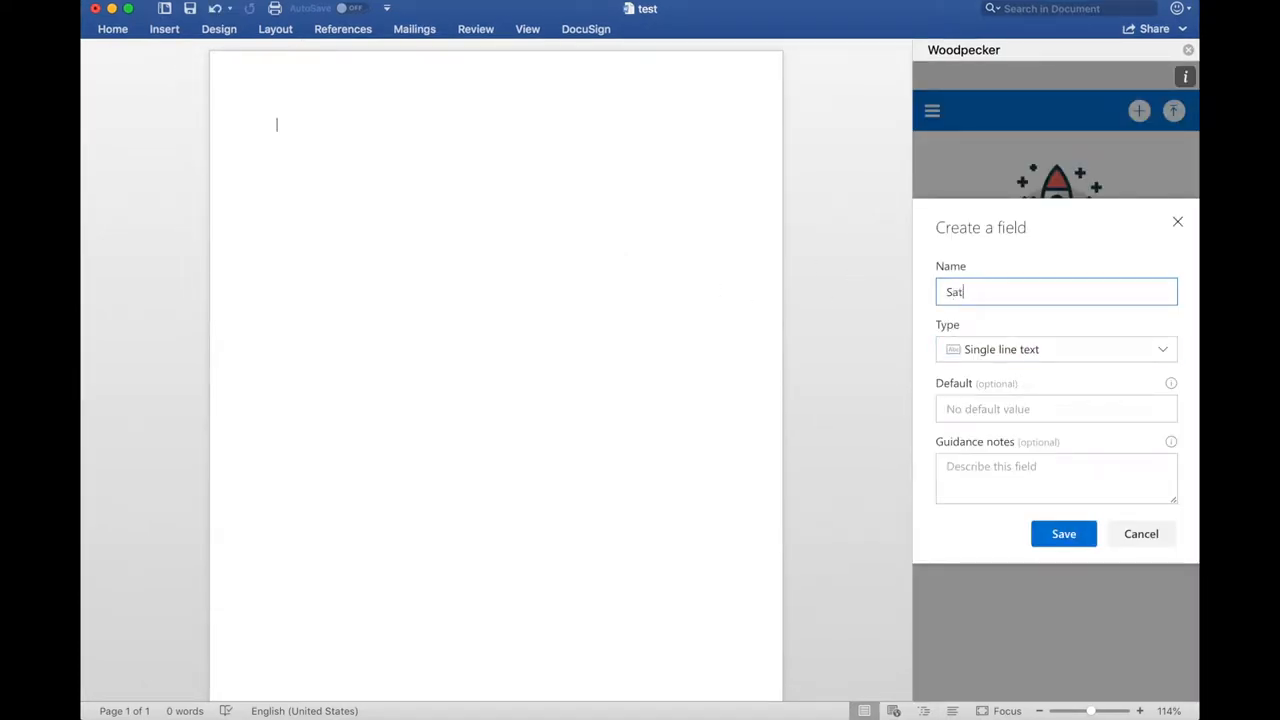
left_click(1056, 349)
type("CA")
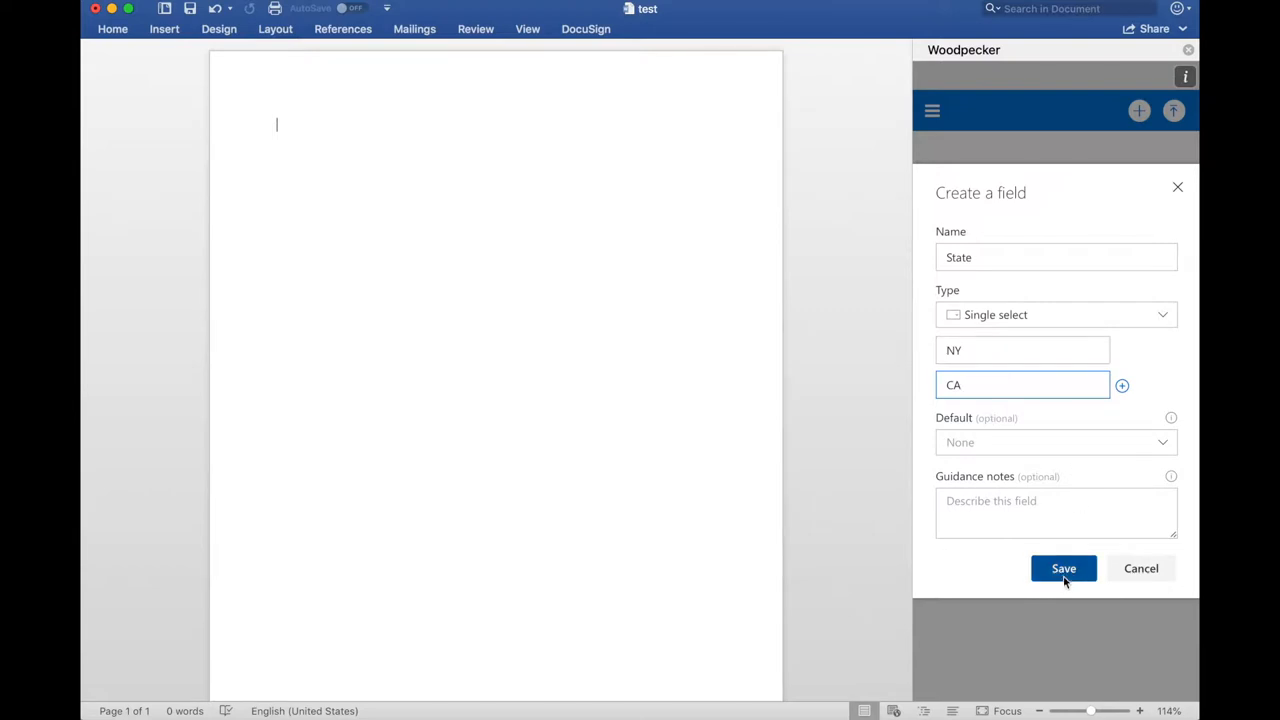
left_click(1063, 568)
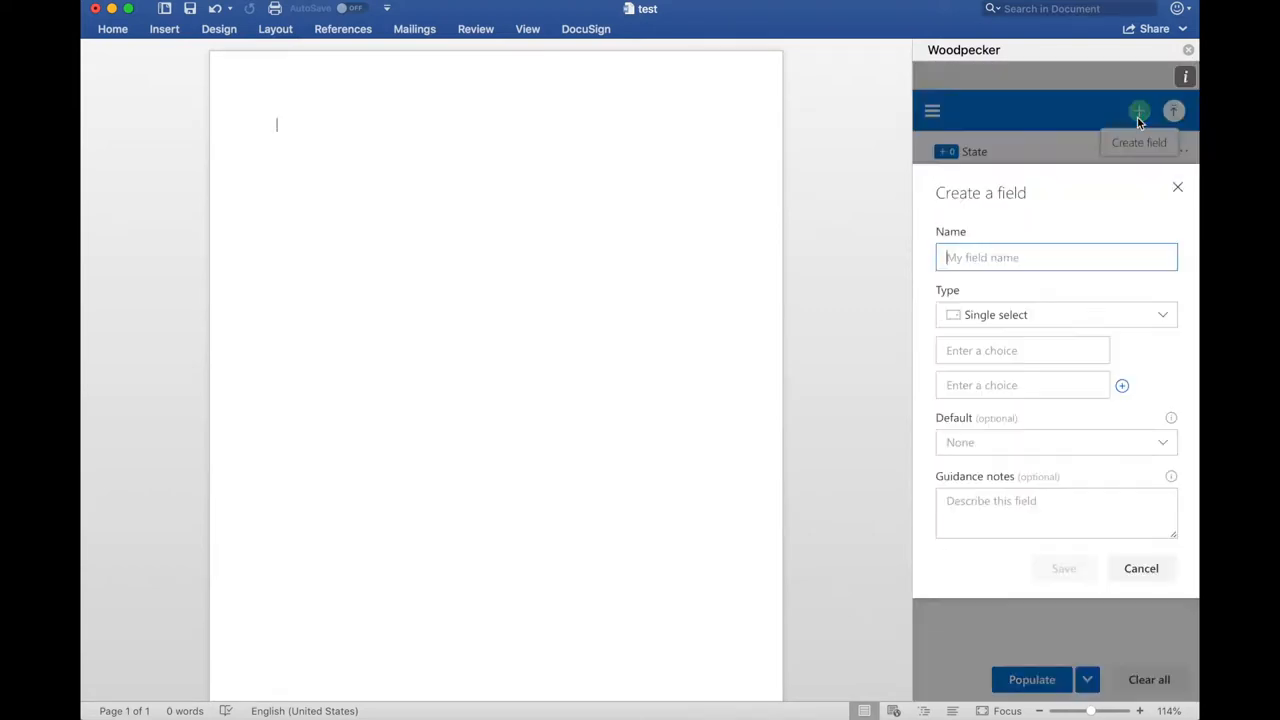
type("Party One Name")
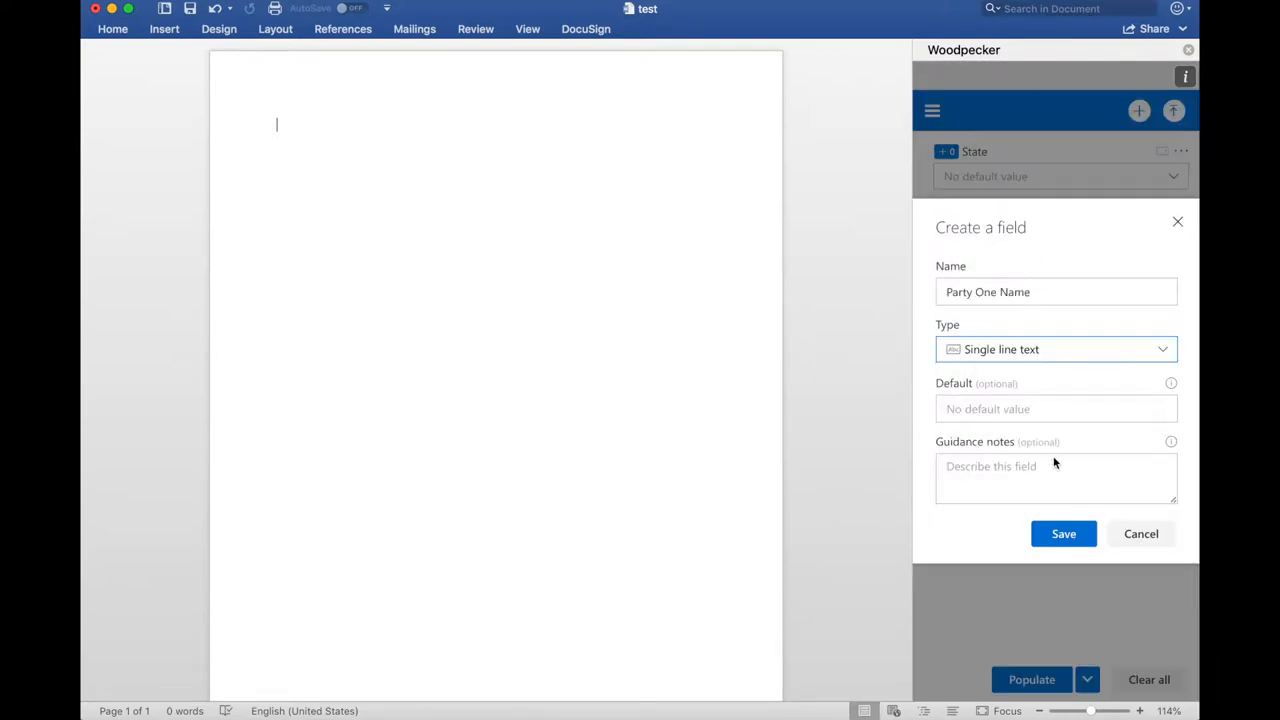
left_click(1063, 533)
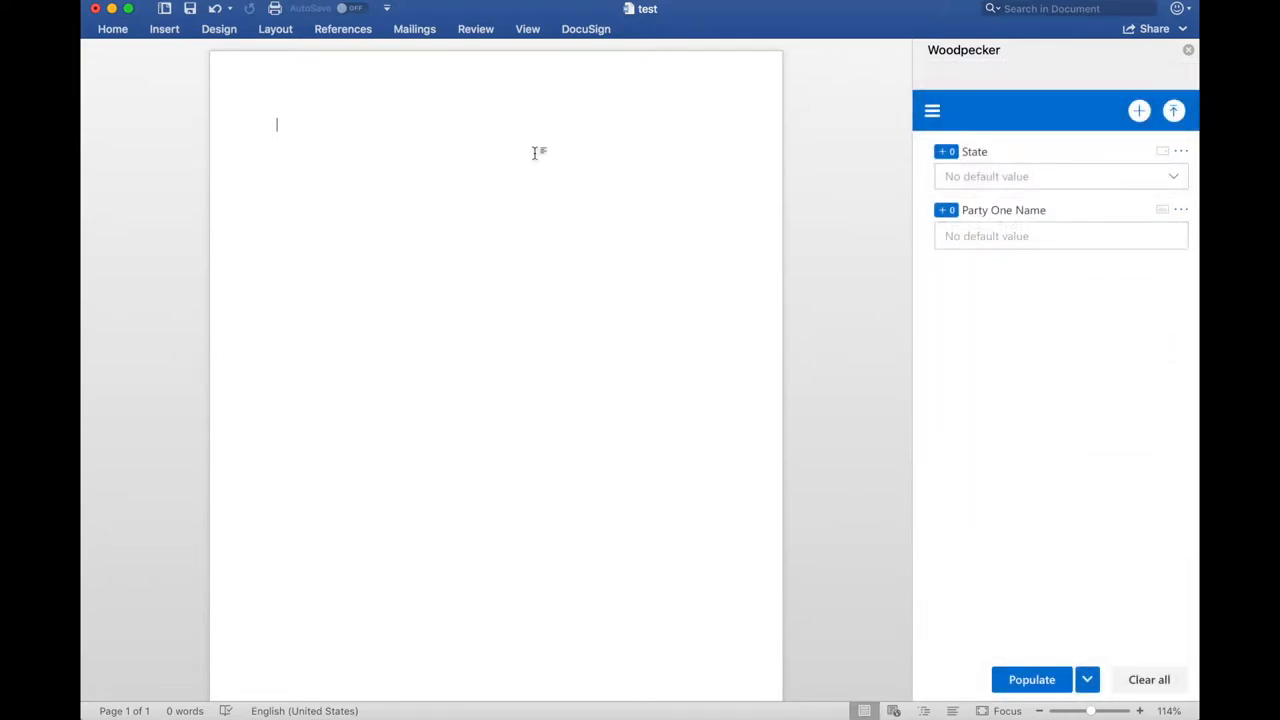
- Insert State and Party One Name into the page, choosing CA and entering John Smith
left_click(945, 151)
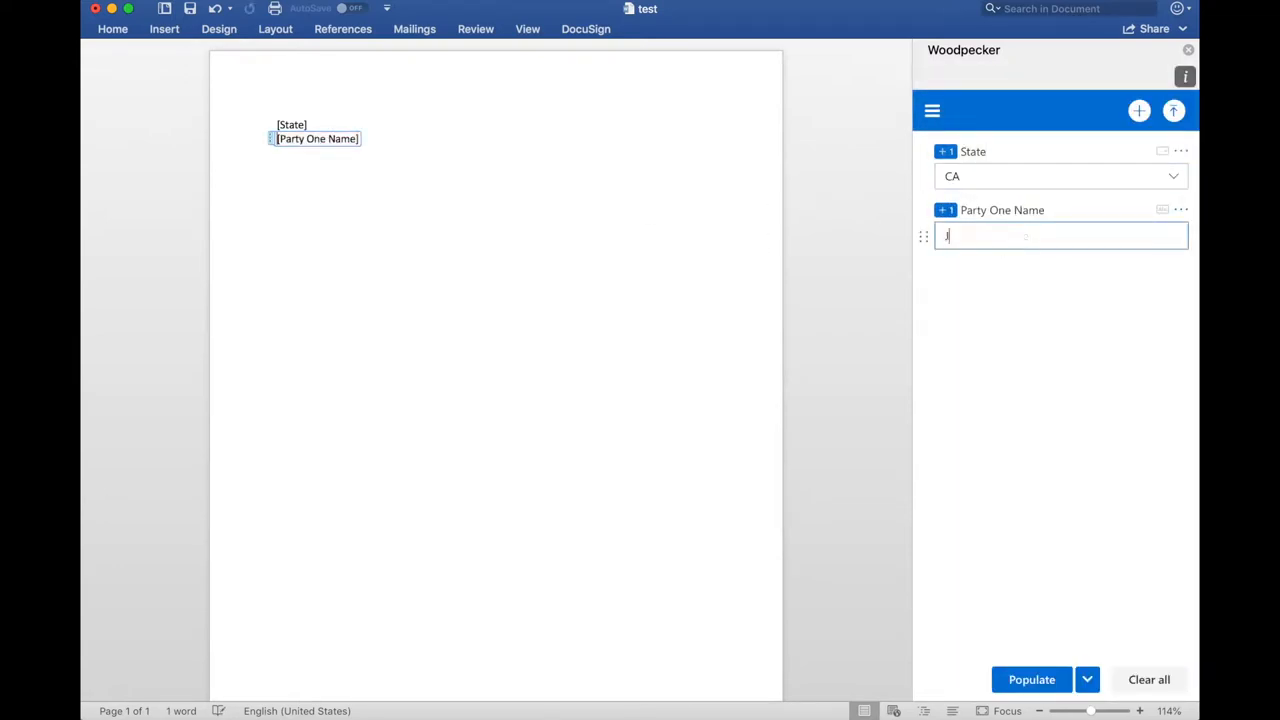
type("ohn Smith")
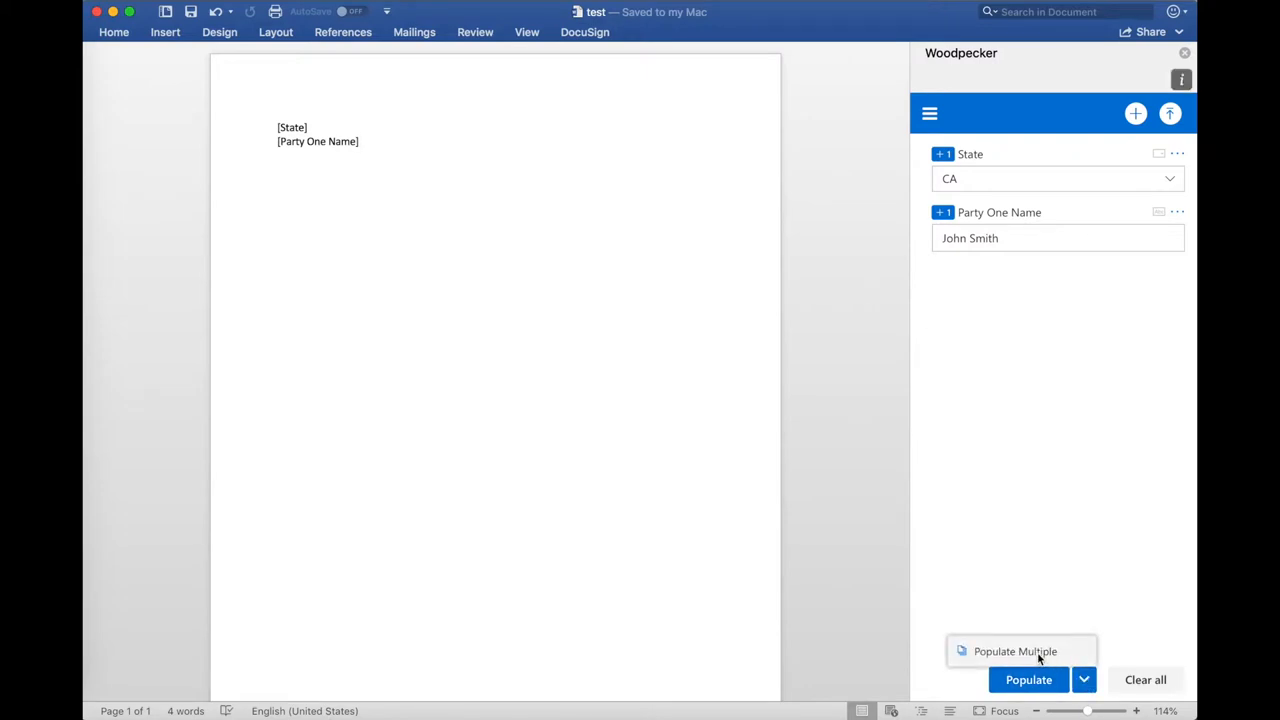
- Use Populate Multiple to select NDA.docx and populate it alongside this document
left_click(1011, 651)
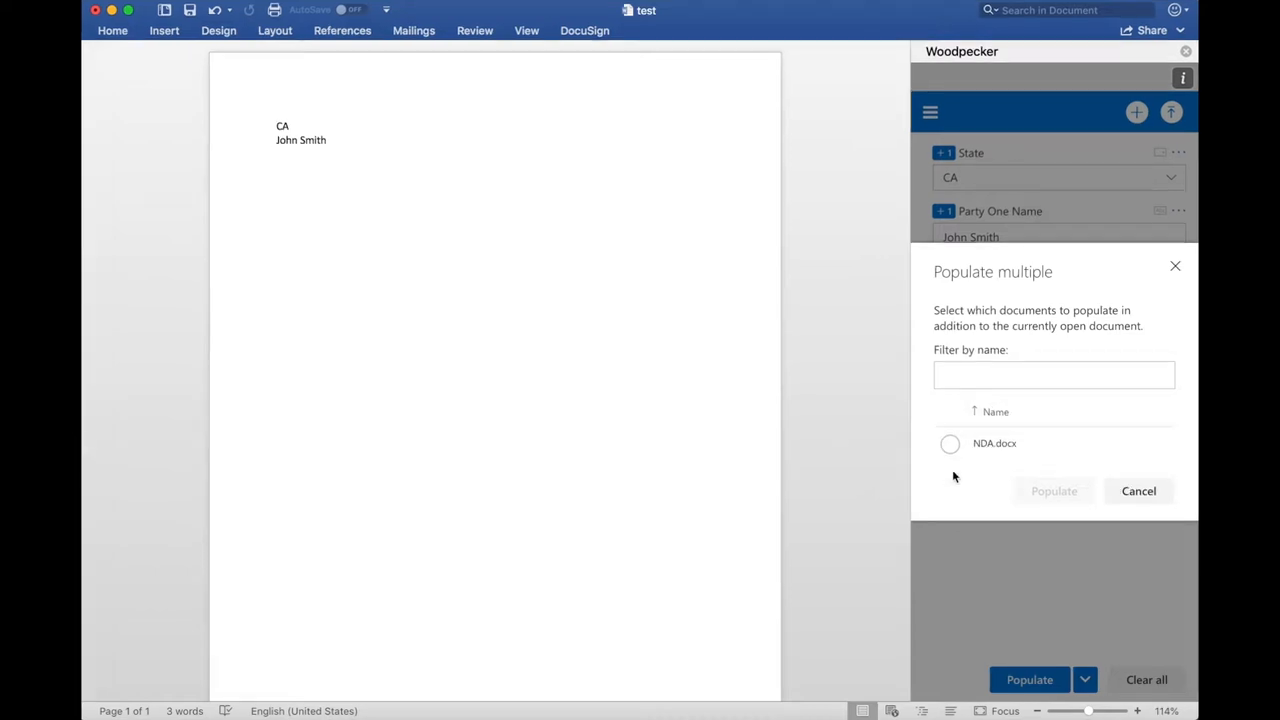
mouse_move(1082, 287)
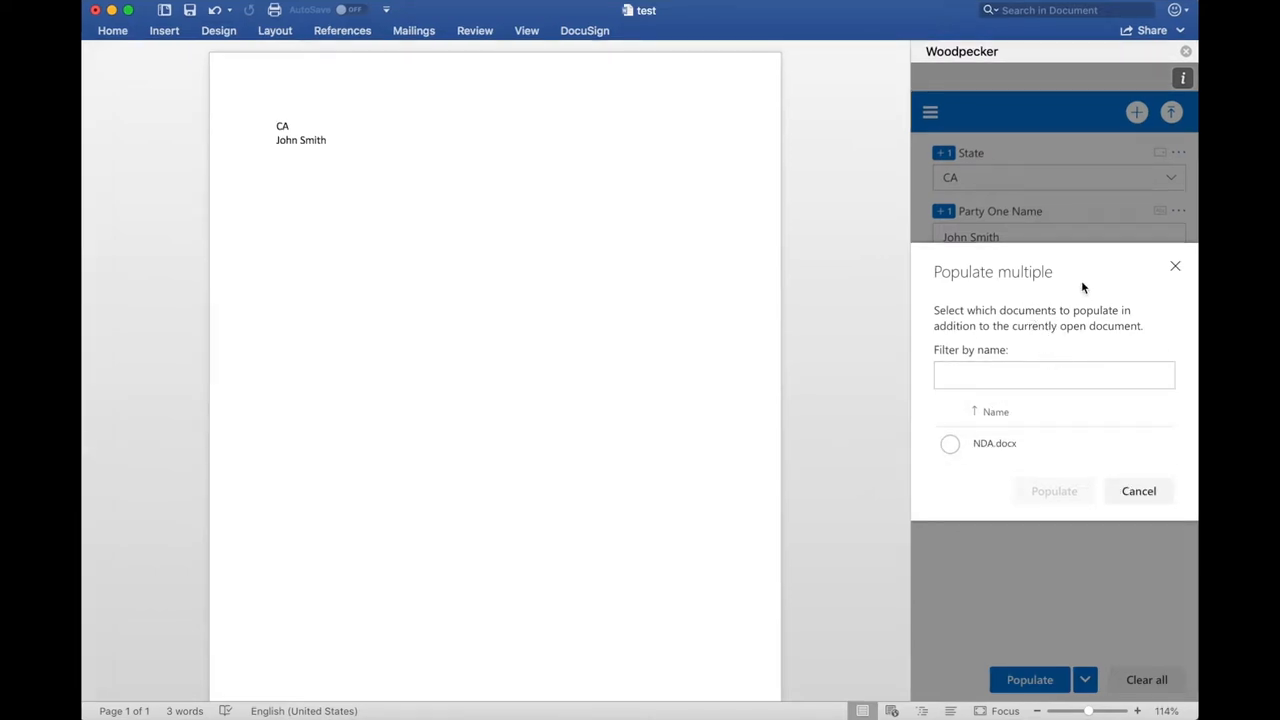
mouse_move(1105, 281)
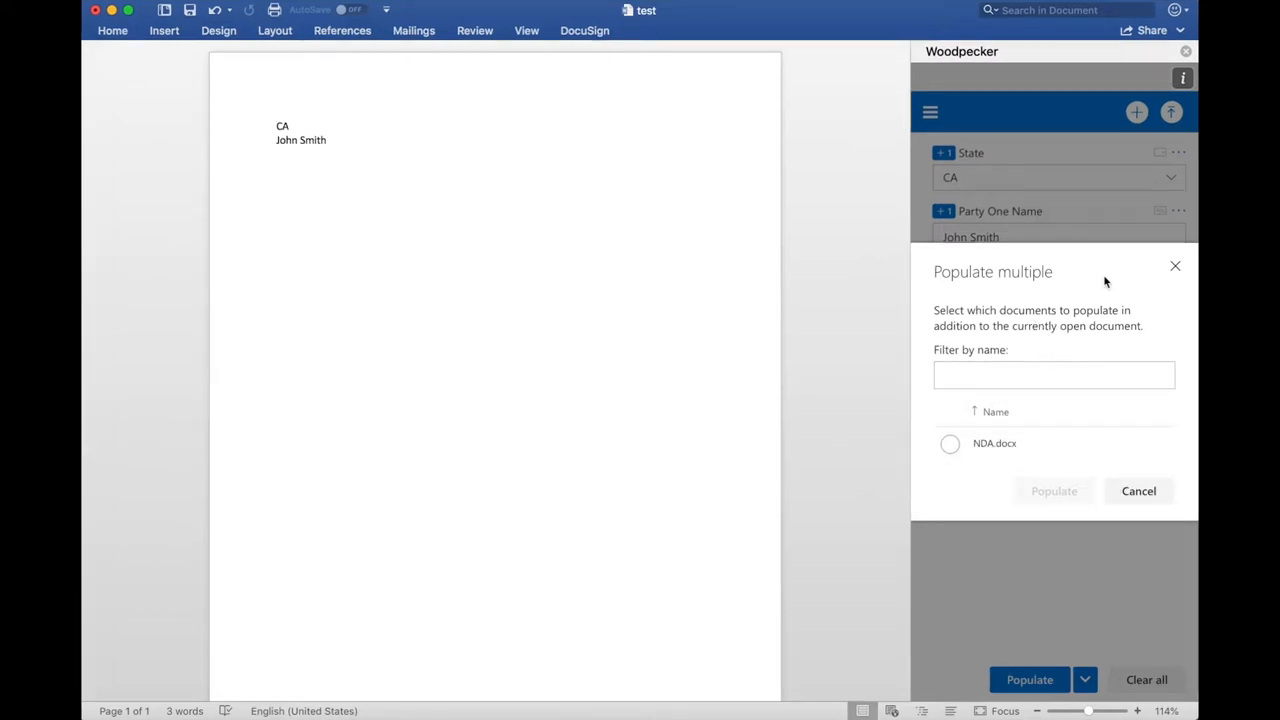
left_click(949, 443)
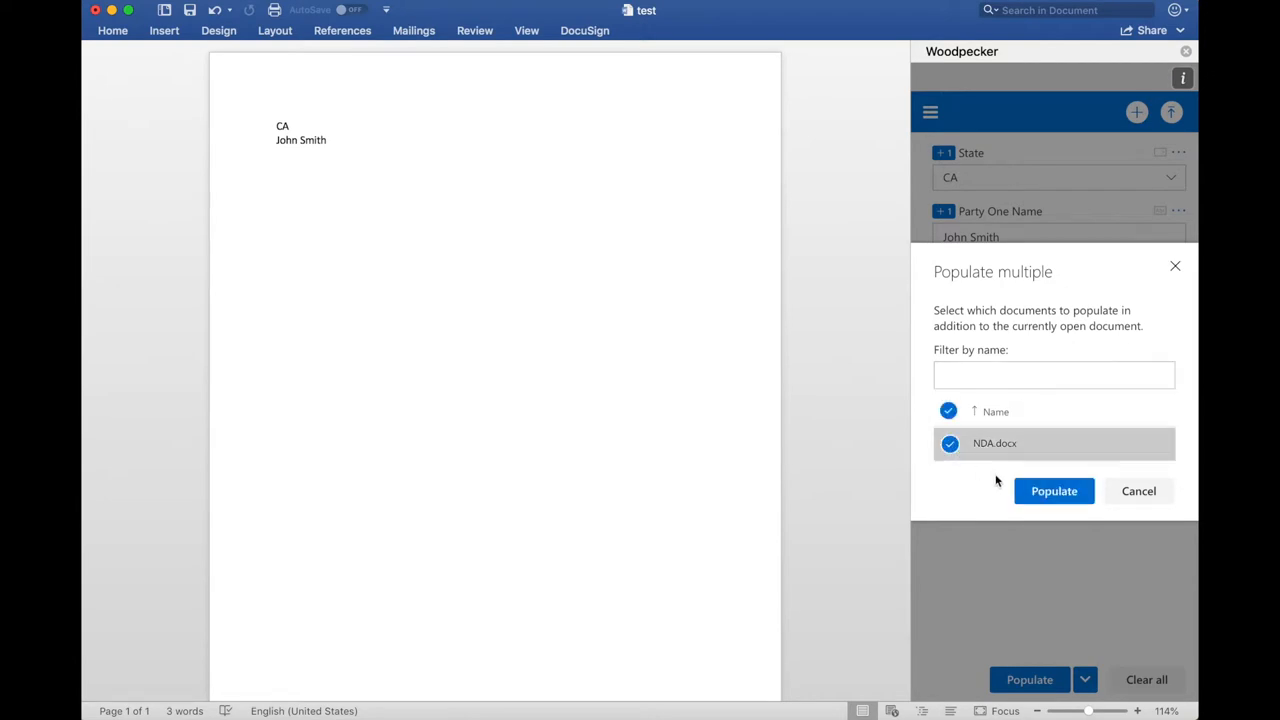
left_click(1053, 491)
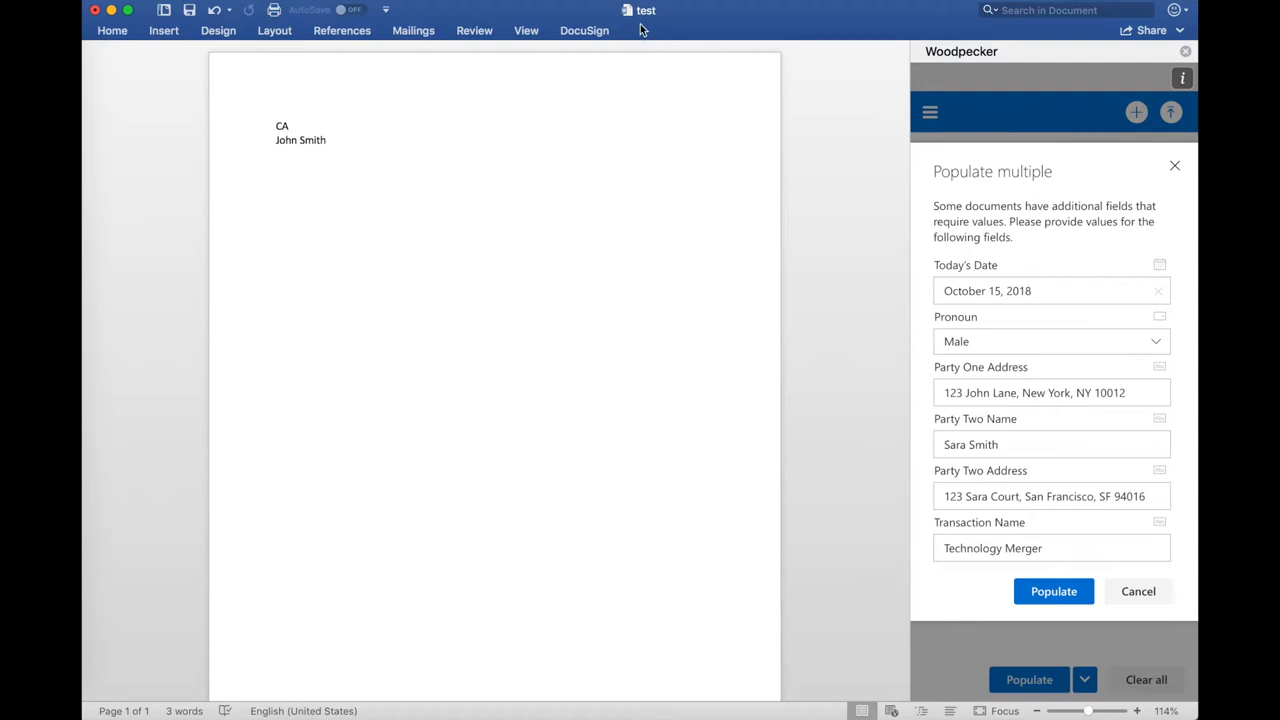
mouse_move(1017, 126)
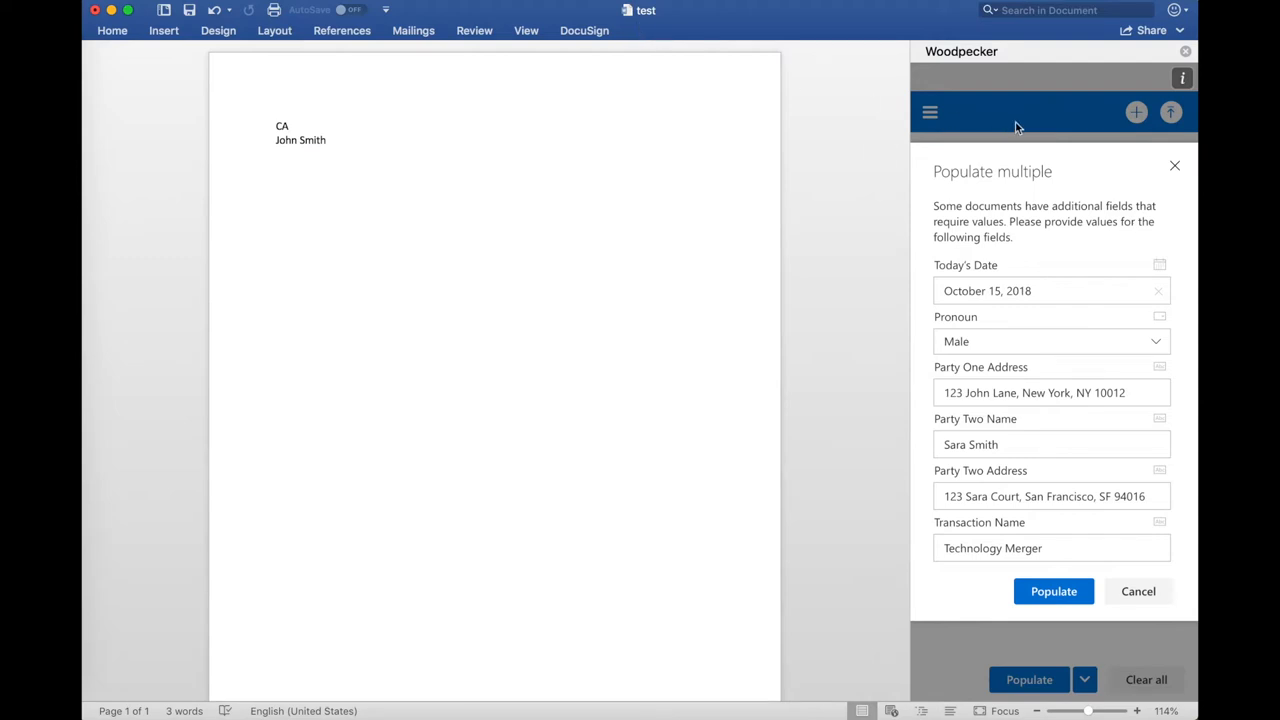
mouse_move(1001, 124)
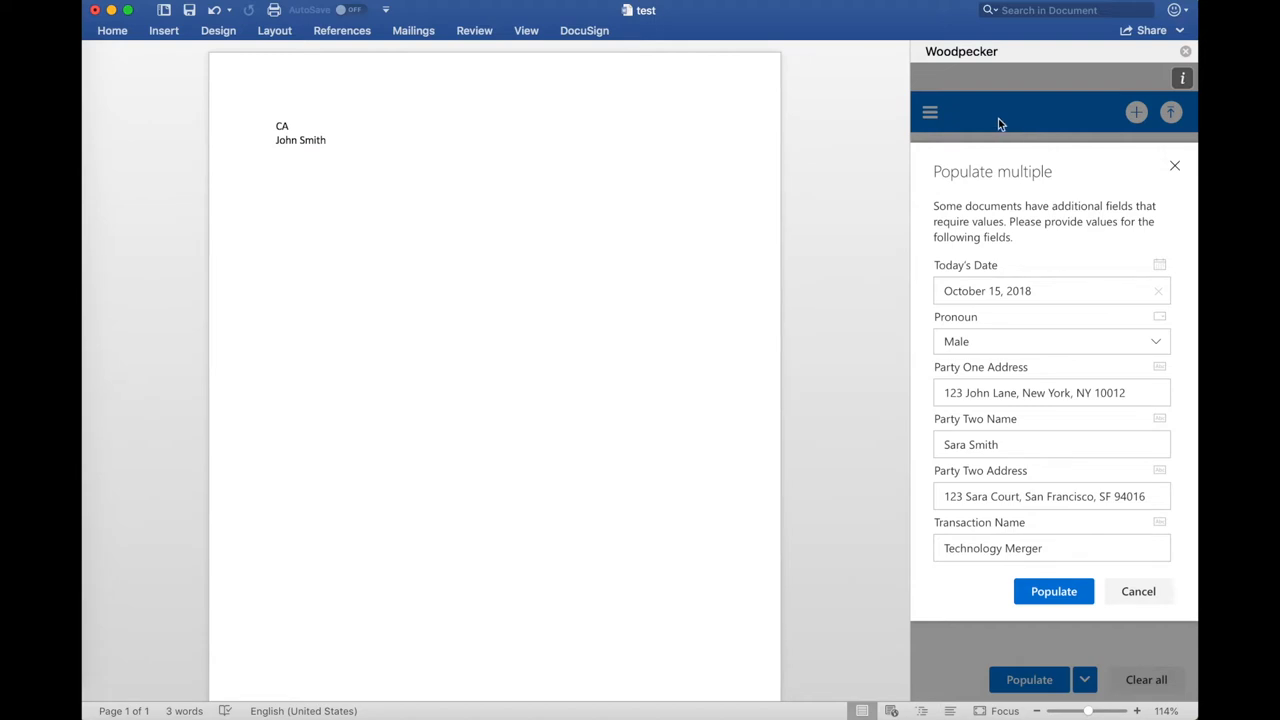
mouse_move(990, 124)
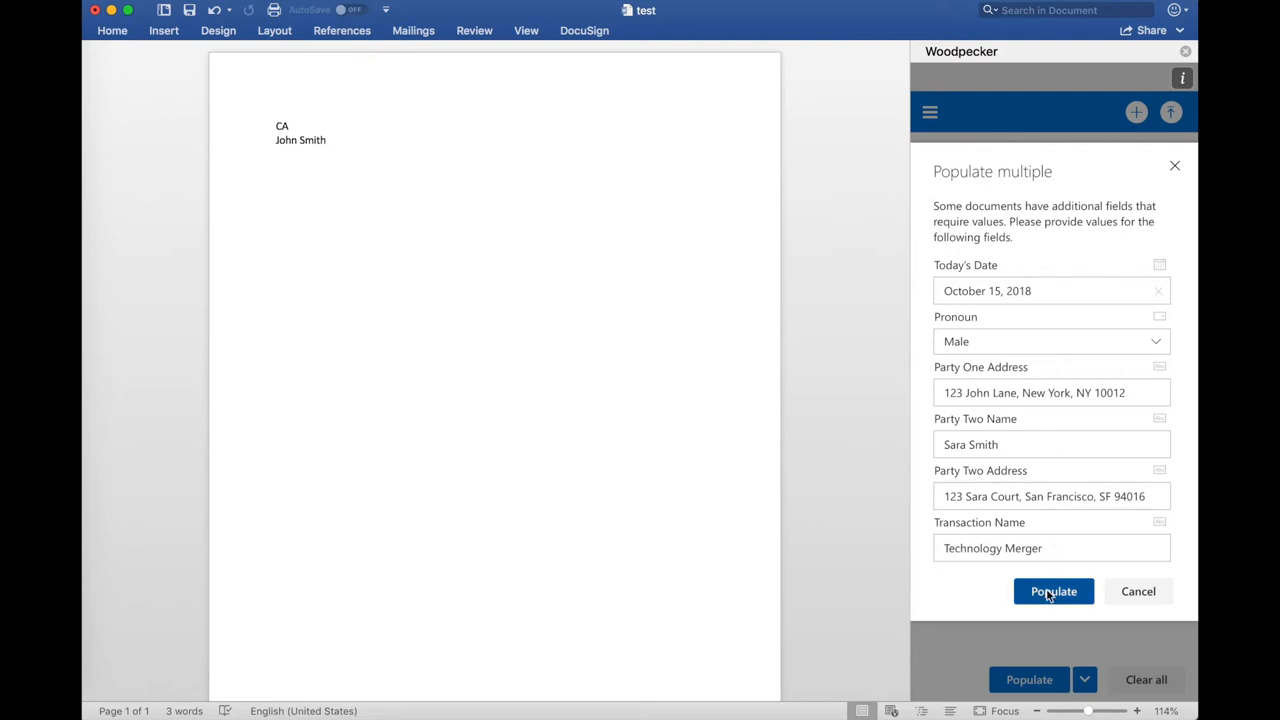
- Accept the prefilled NDA field values and populate the NDA
left_click(1053, 591)
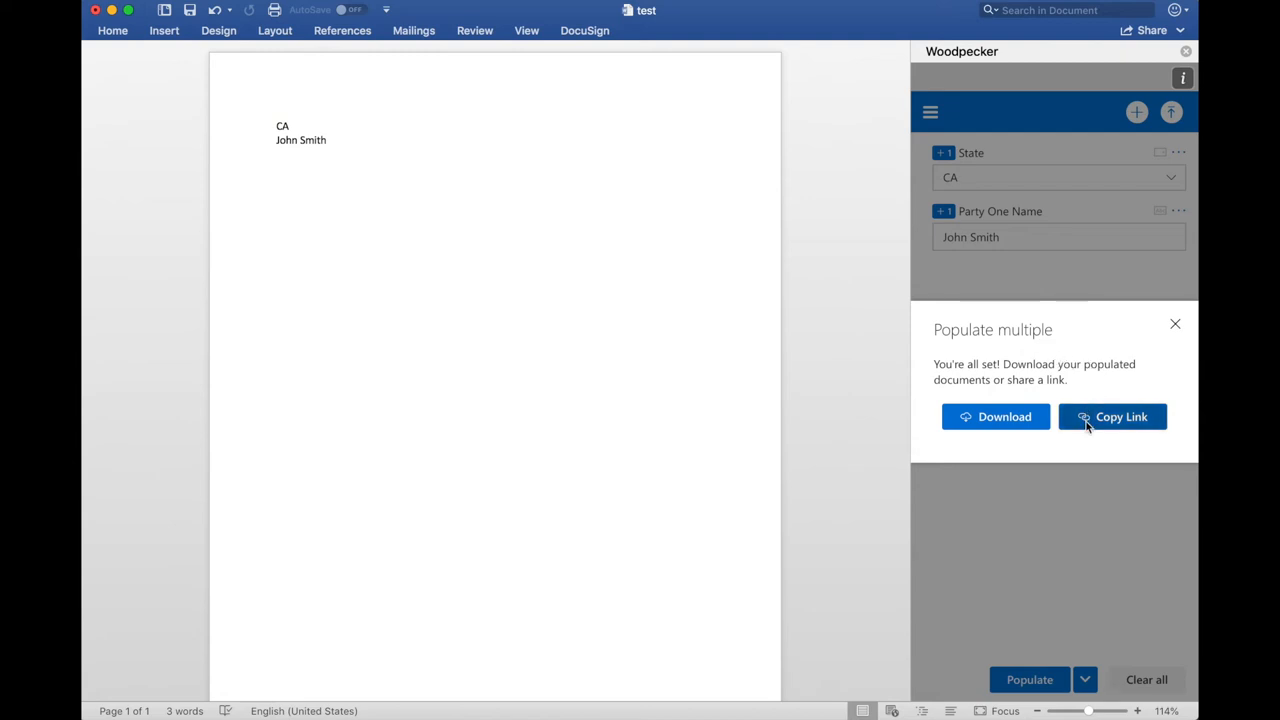
mouse_move(1120, 399)
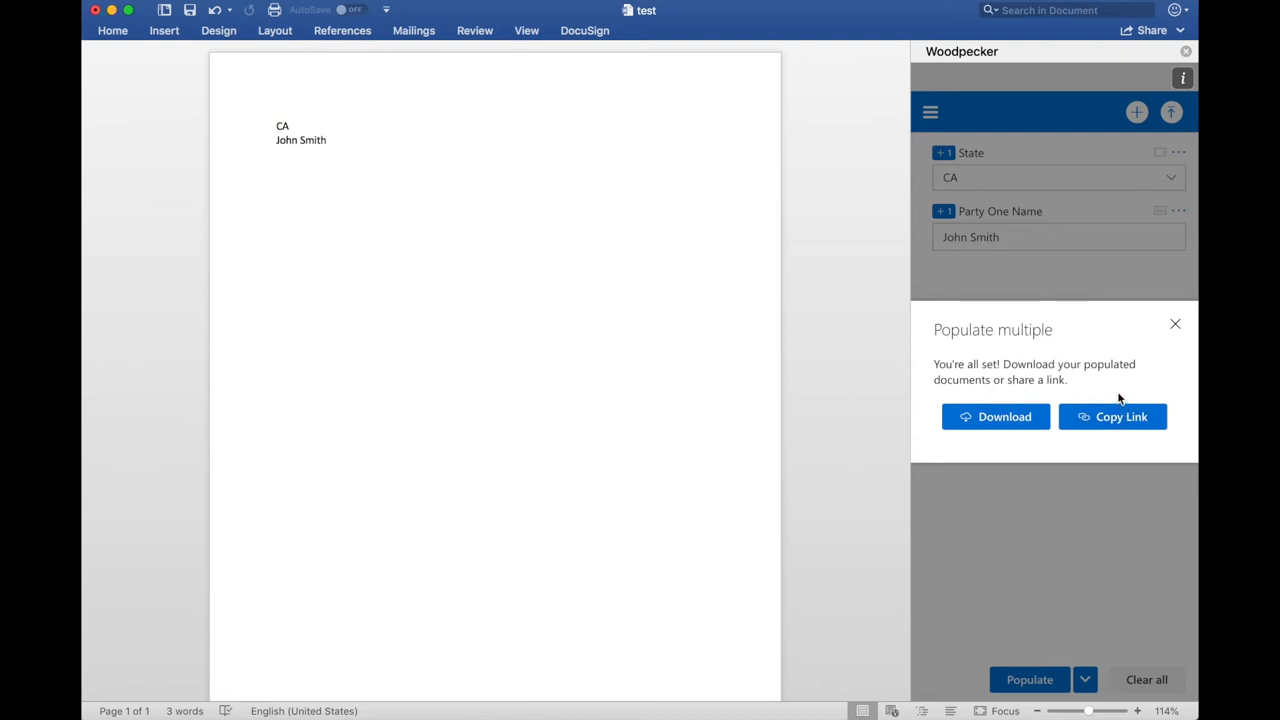
mouse_move(1118, 392)
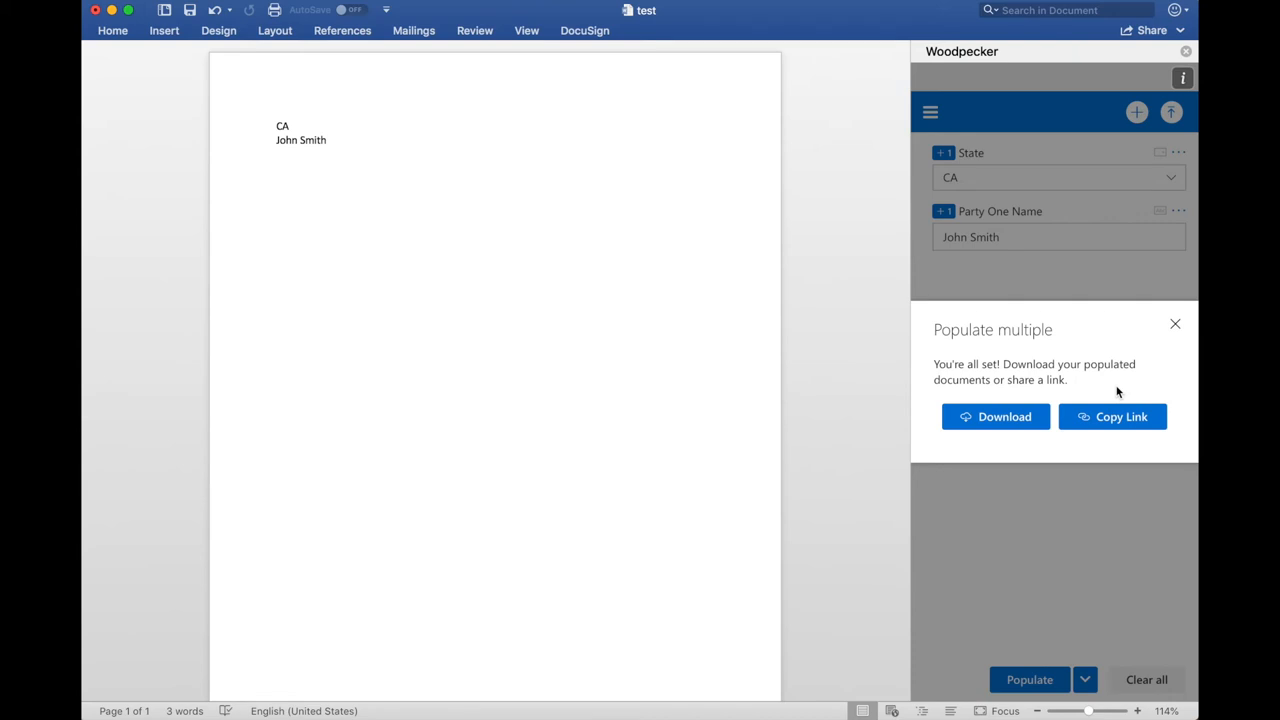
mouse_move(1038, 408)
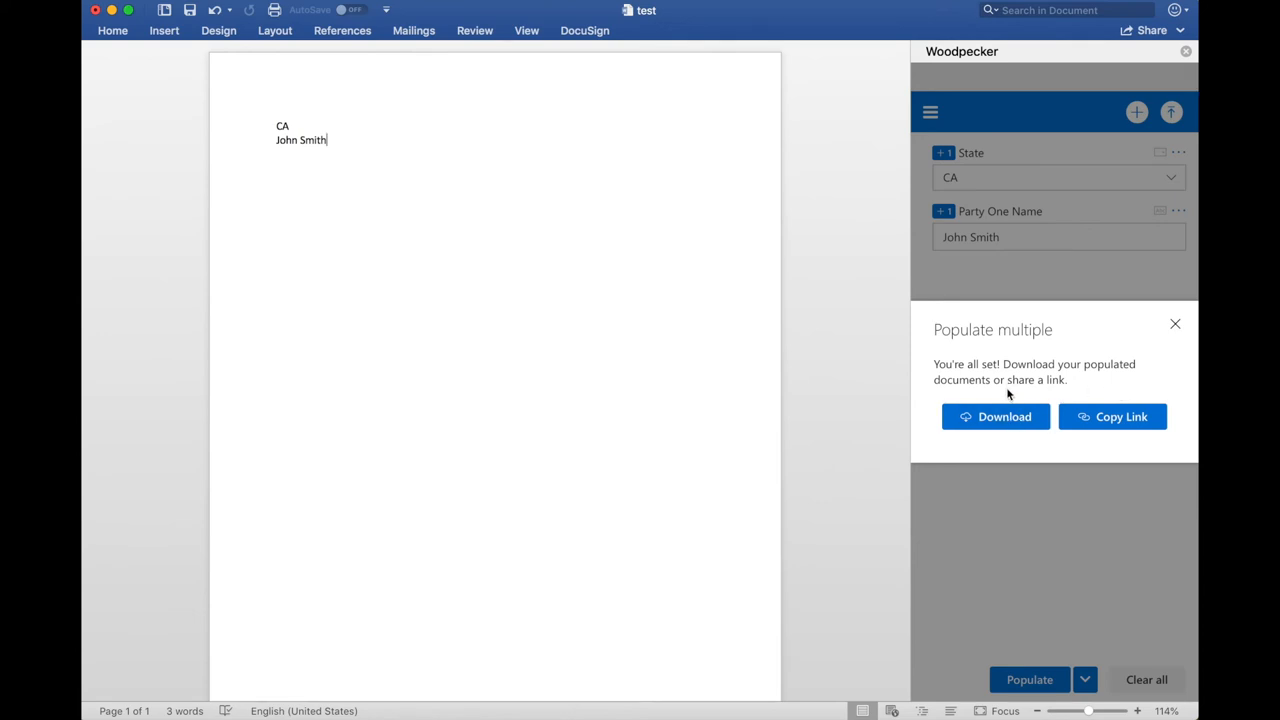
mouse_move(826, 333)
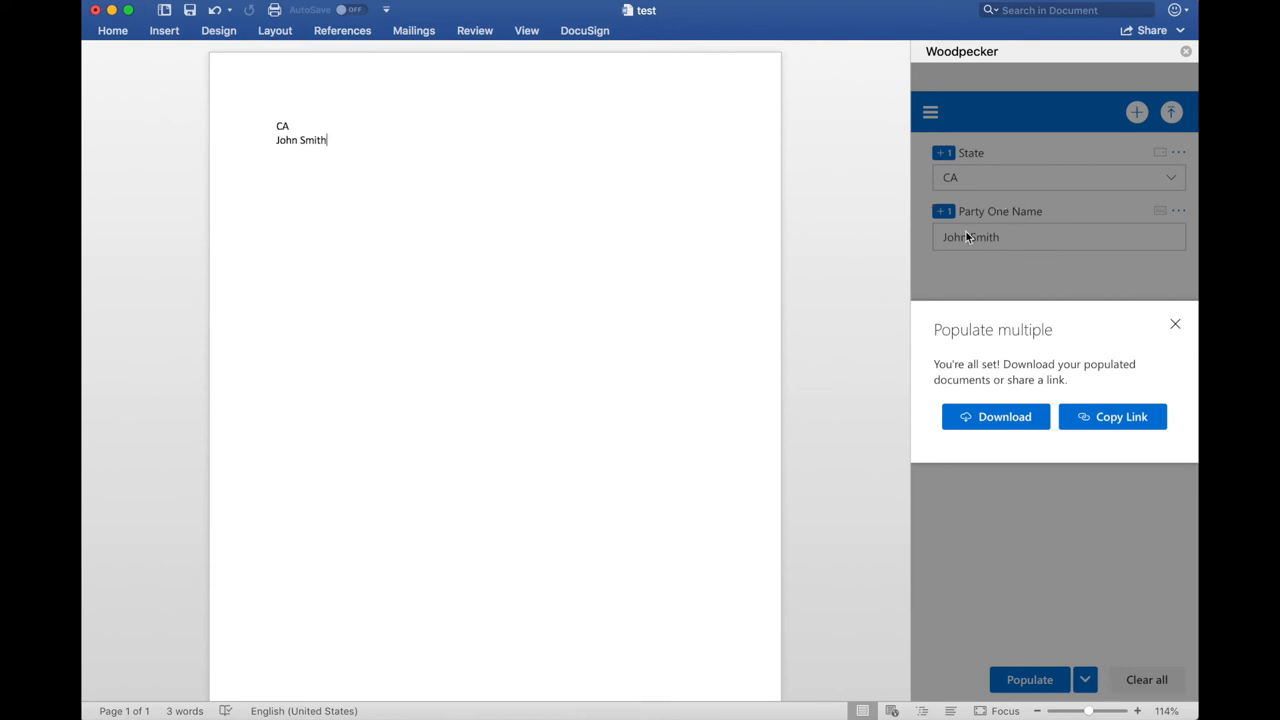
mouse_move(1014, 264)
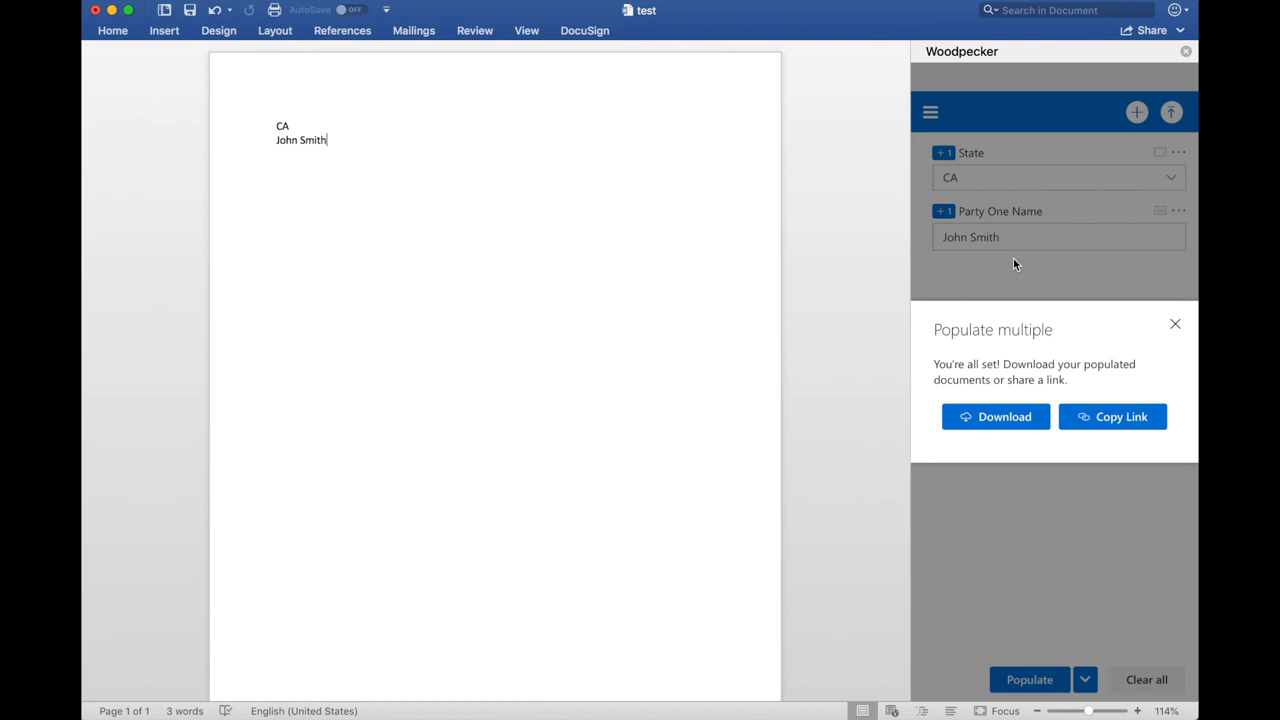
mouse_move(997, 162)
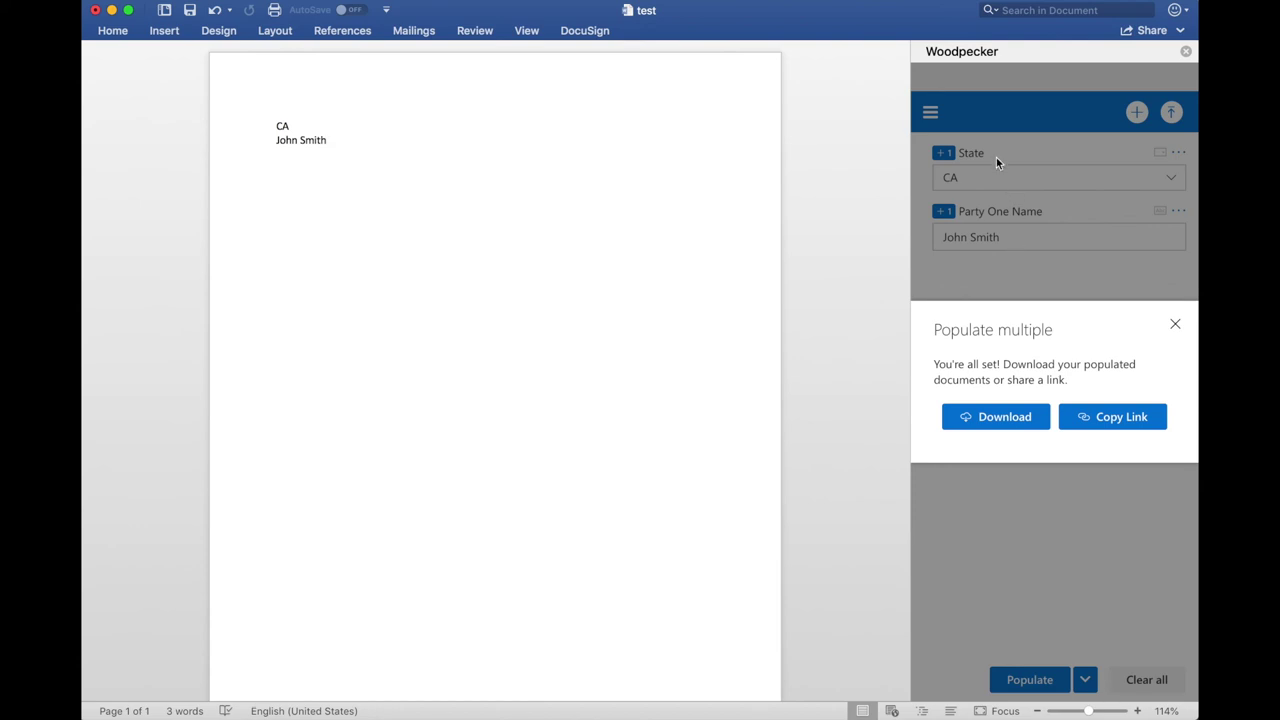